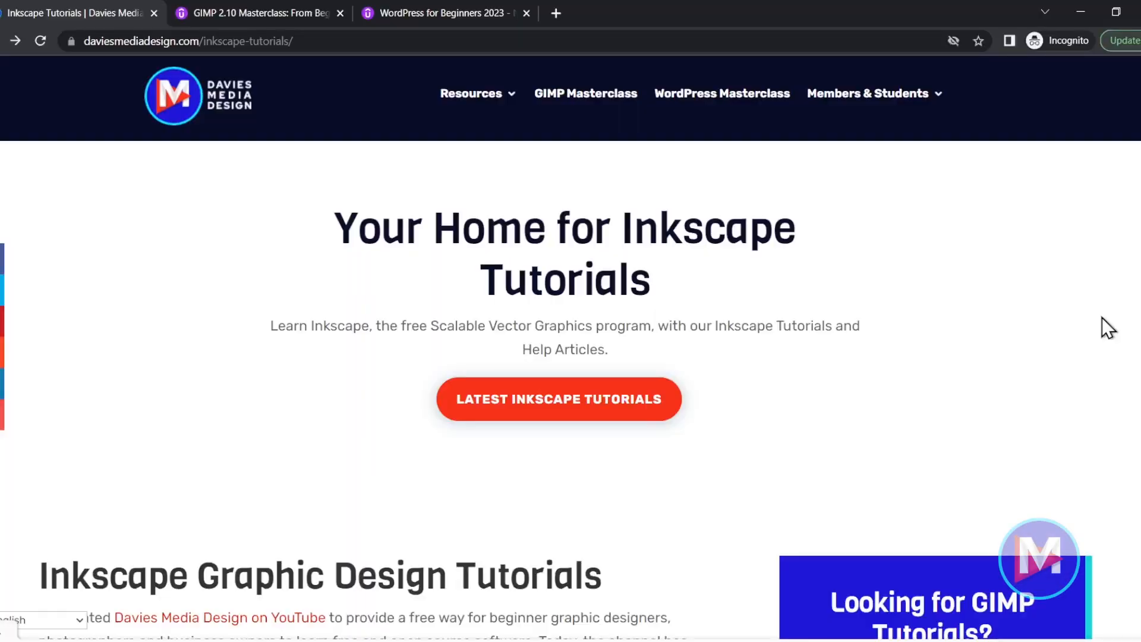
# Switch to the GIMP 2.10 Masterclass course tab in Chrome
pyautogui.click(255, 13)
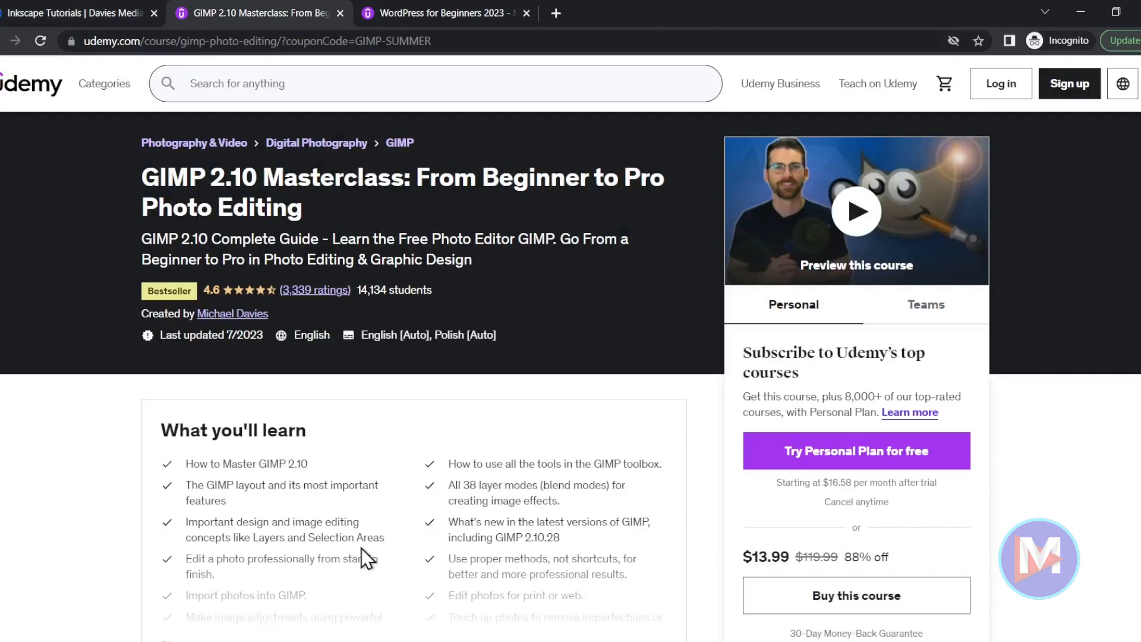
pyautogui.click(444, 13)
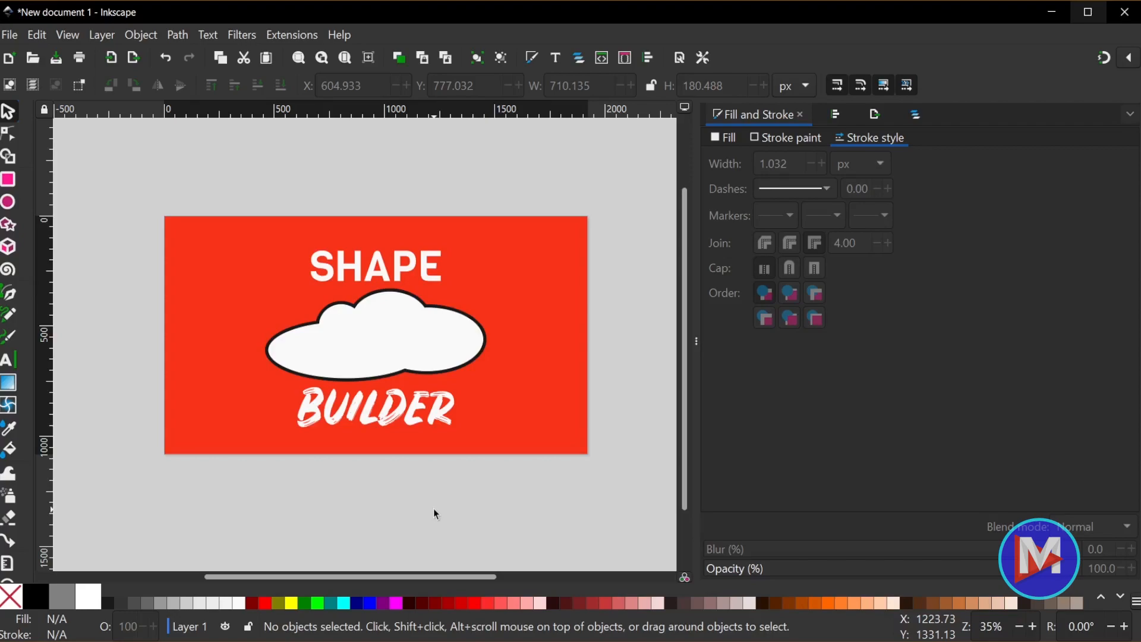
pyautogui.moveTo(309, 461)
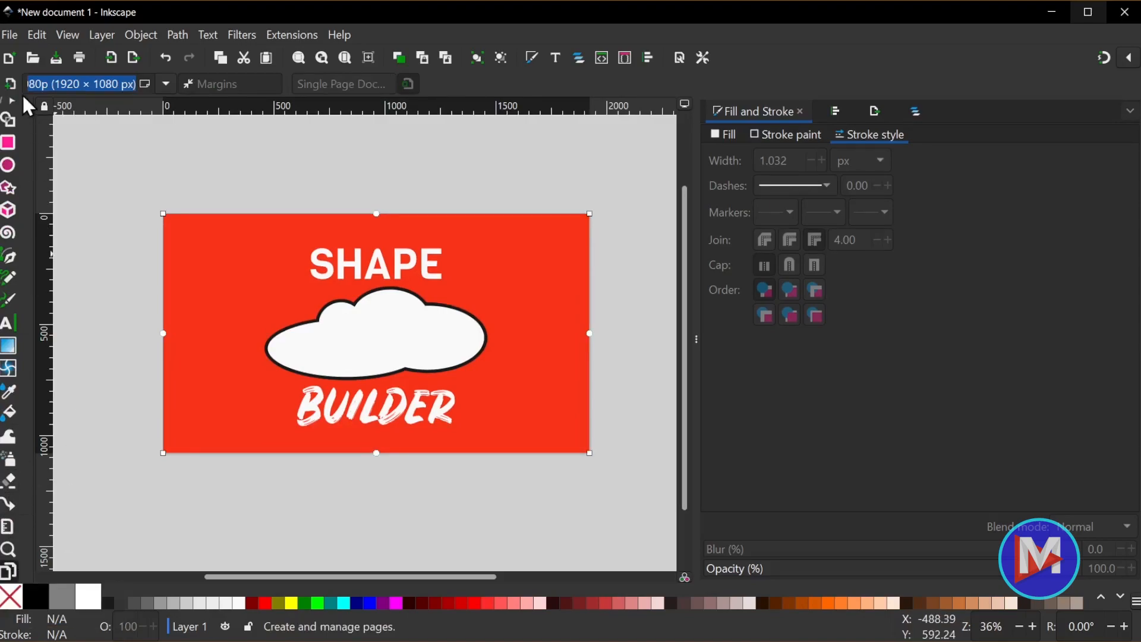
# Add a new blank 1920×1080 page beside the red banner page
pyautogui.click(10, 84)
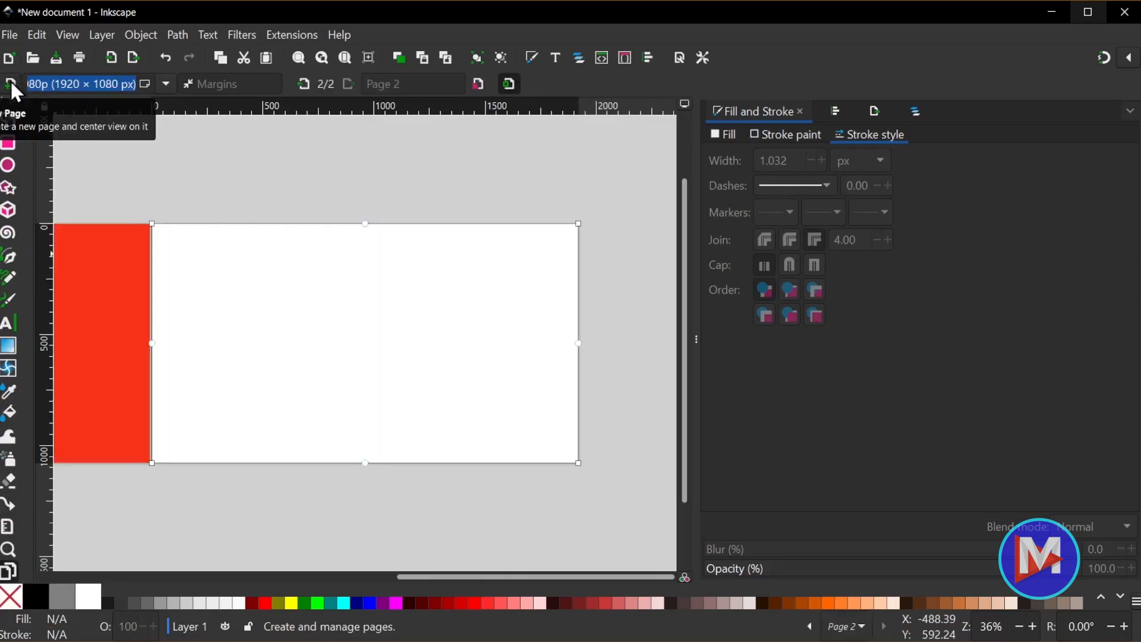
pyautogui.moveTo(35, 191)
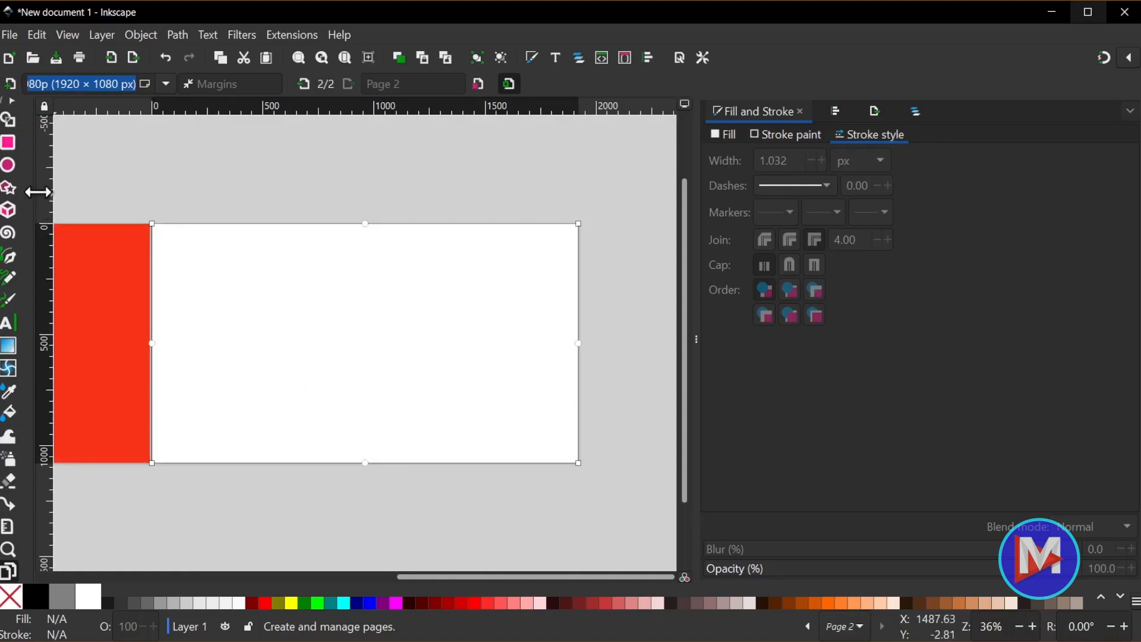
# Draw overlapping ellipses and circles, filled blue with red outlines
pyautogui.click(10, 168)
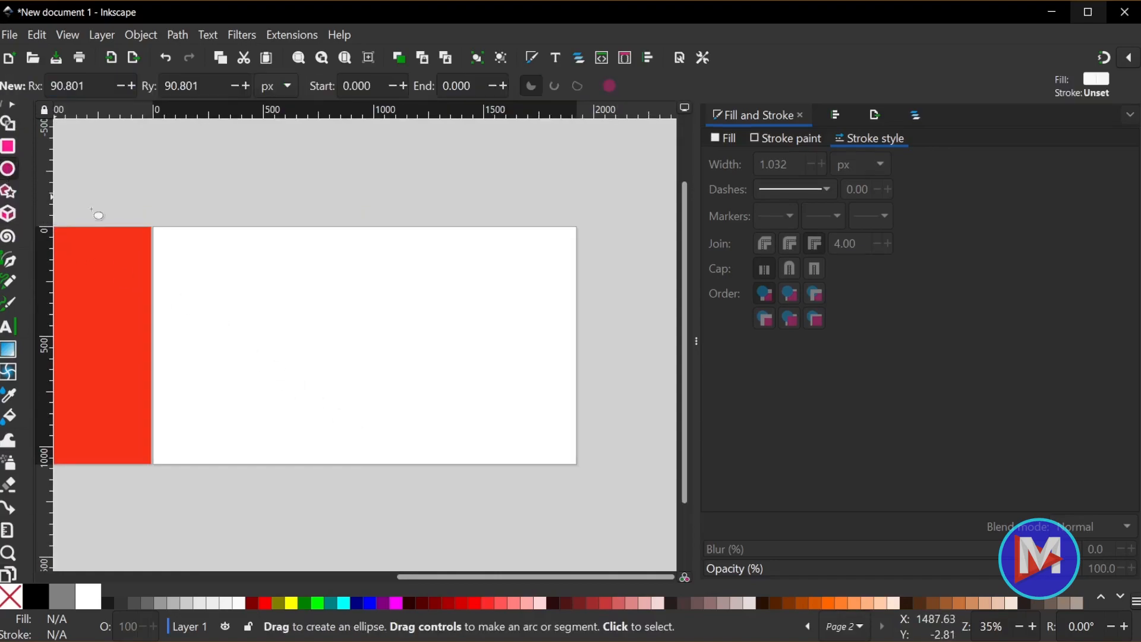
pyautogui.moveTo(333, 291)
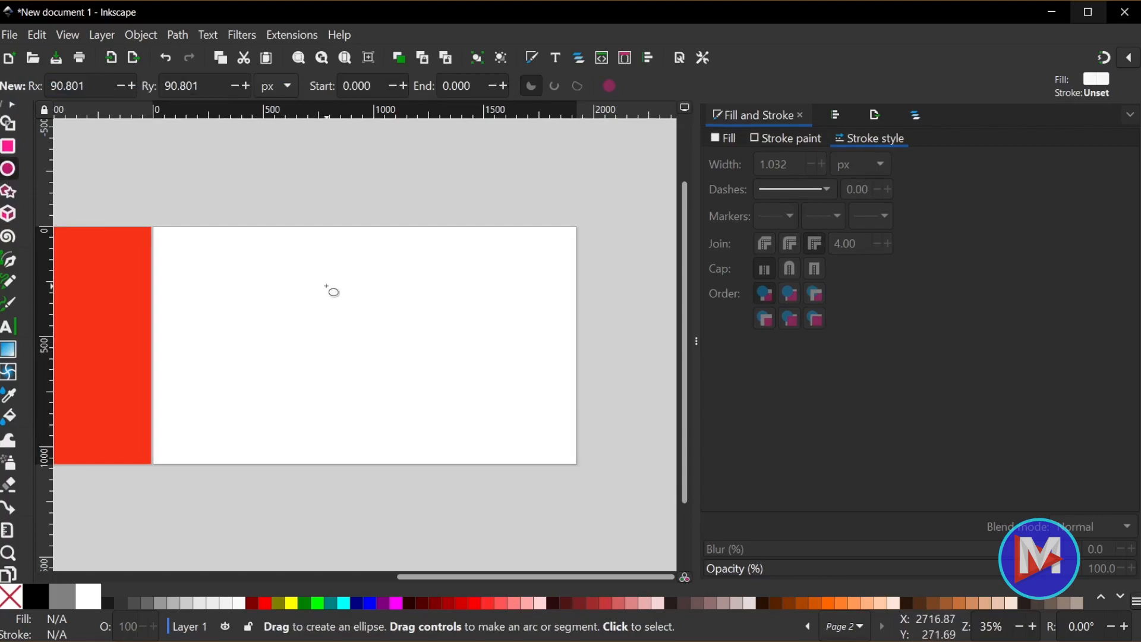
pyautogui.moveTo(331, 291); pyautogui.dragTo(432, 389)
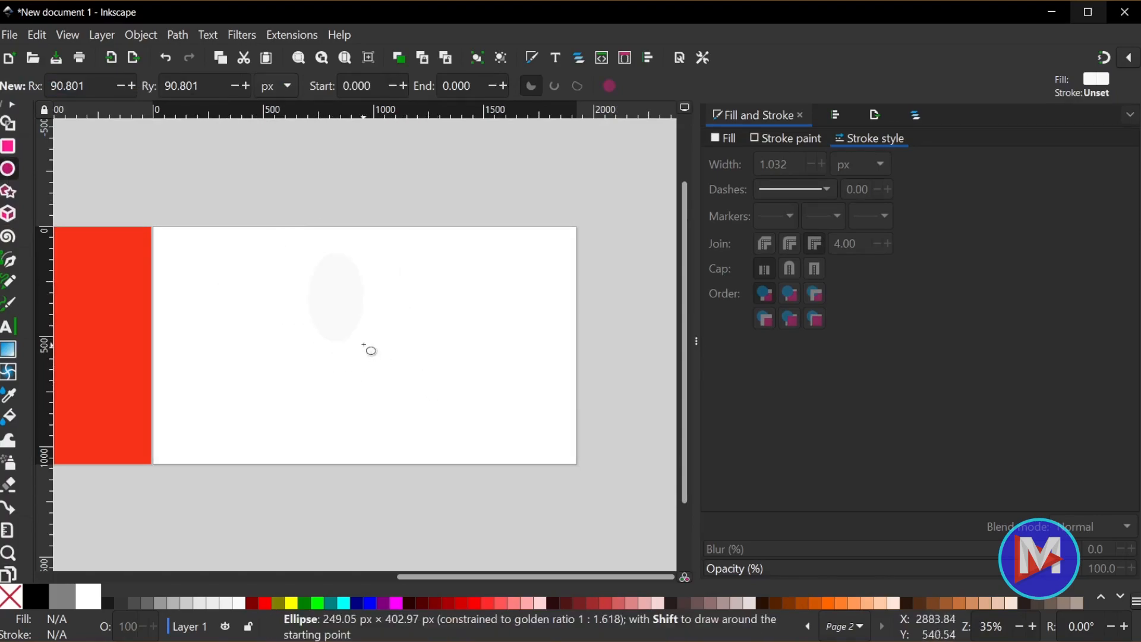
pyautogui.moveTo(370, 350); pyautogui.dragTo(412, 359)
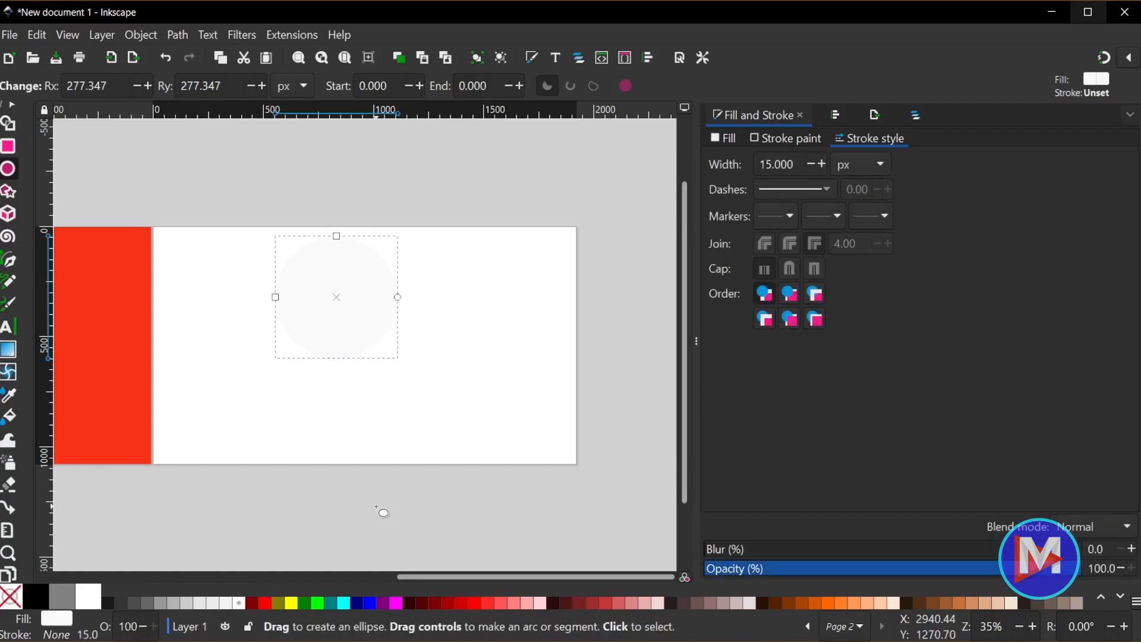
pyautogui.click(369, 603)
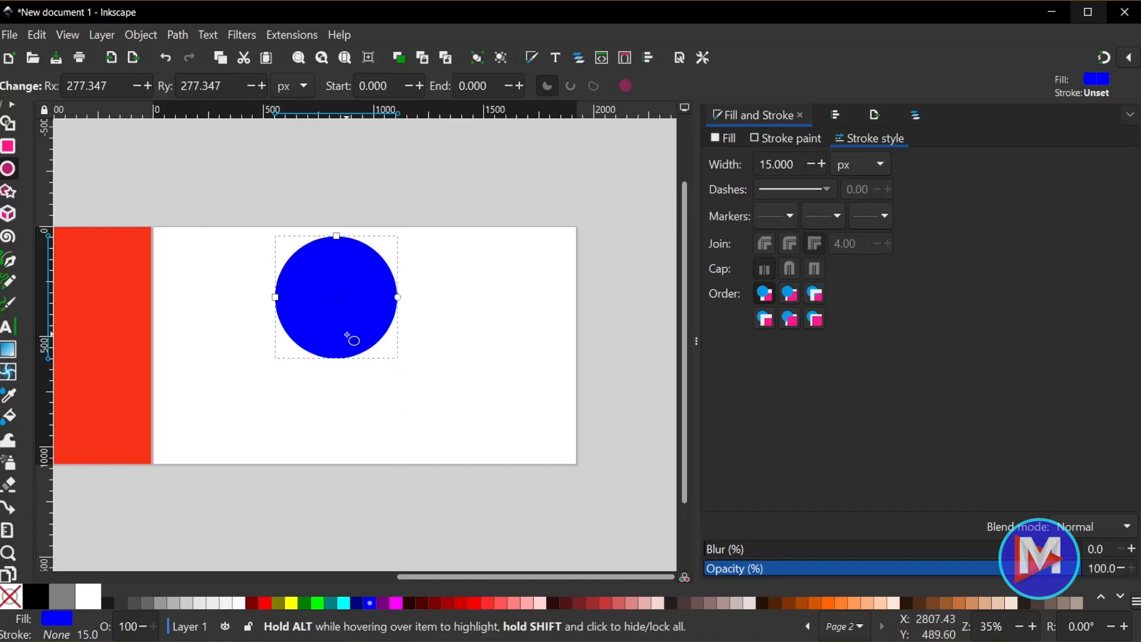
pyautogui.moveTo(250, 604)
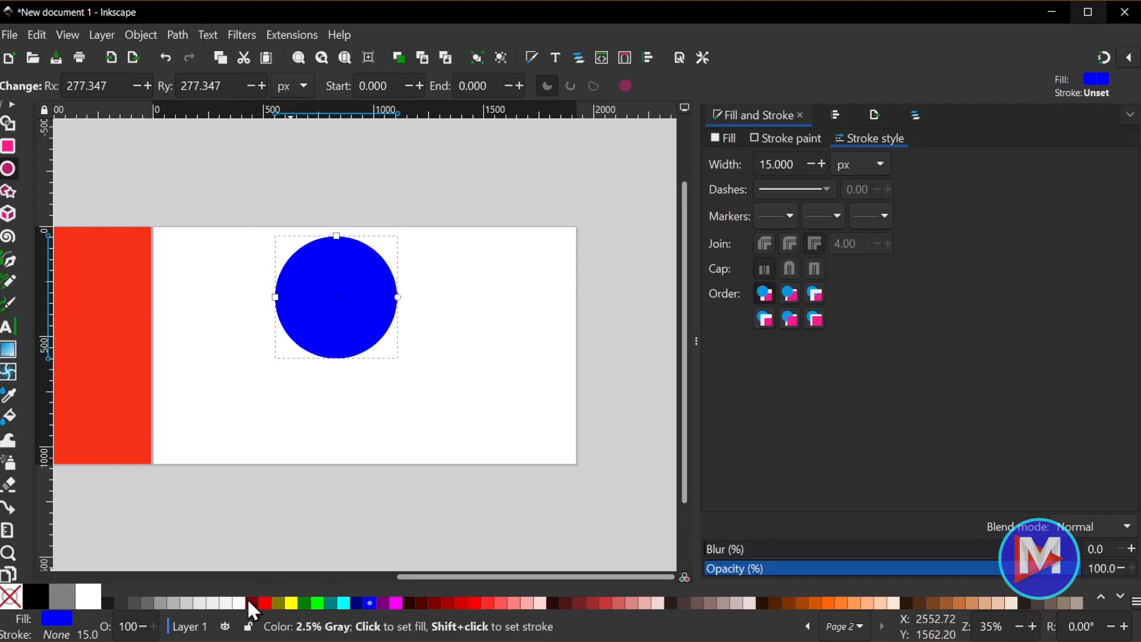
pyautogui.click(263, 603)
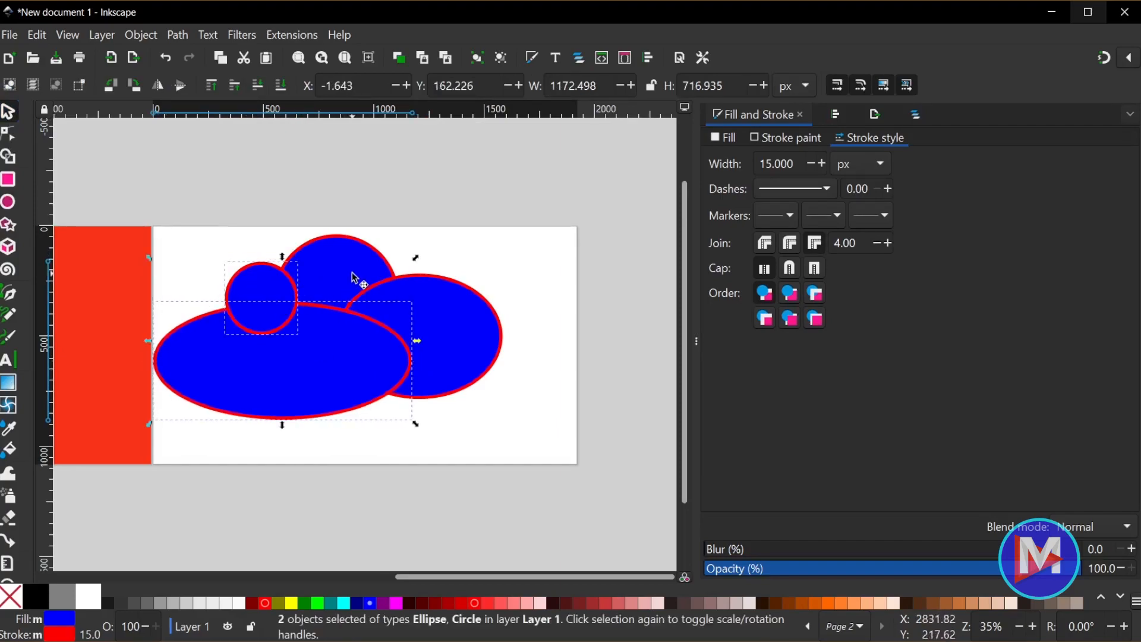
# Rubber-band select all four overlapping shapes to move them right
pyautogui.moveTo(353, 277); pyautogui.dragTo(495, 348)
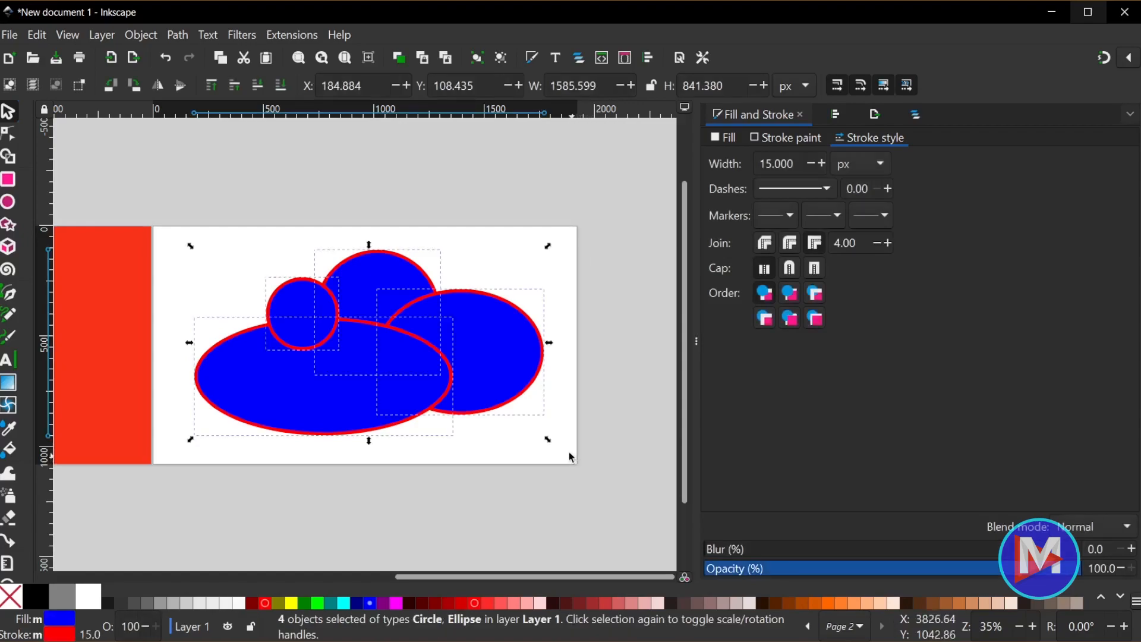
pyautogui.moveTo(408, 324)
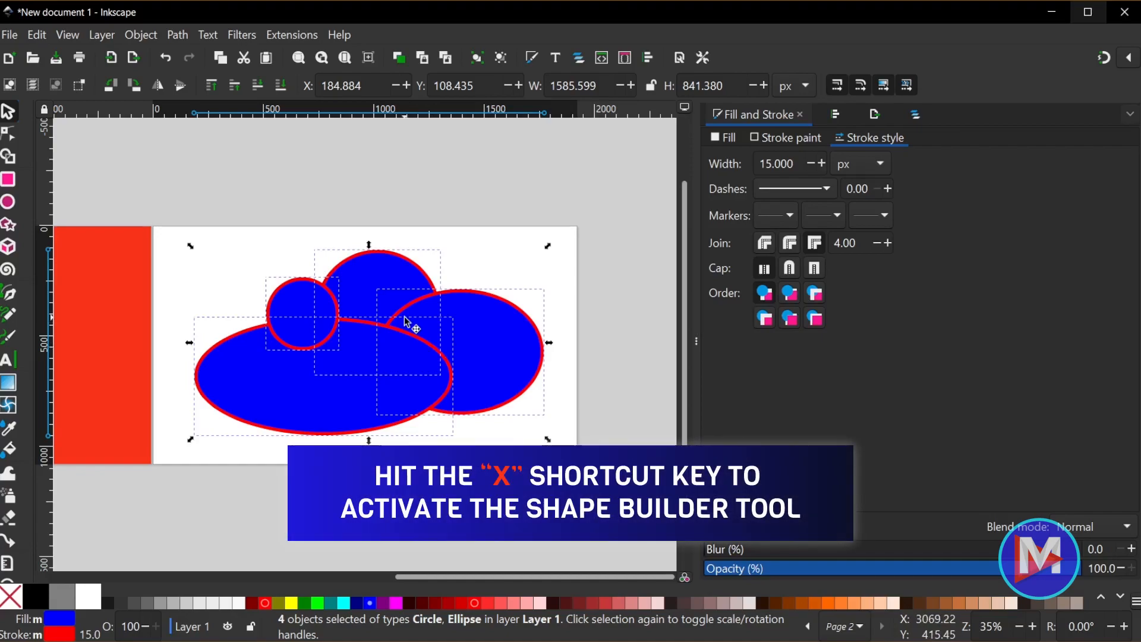
# Mark the large ellipse and right circle fragments for merging with Shape Builder (X)
pyautogui.press('x')
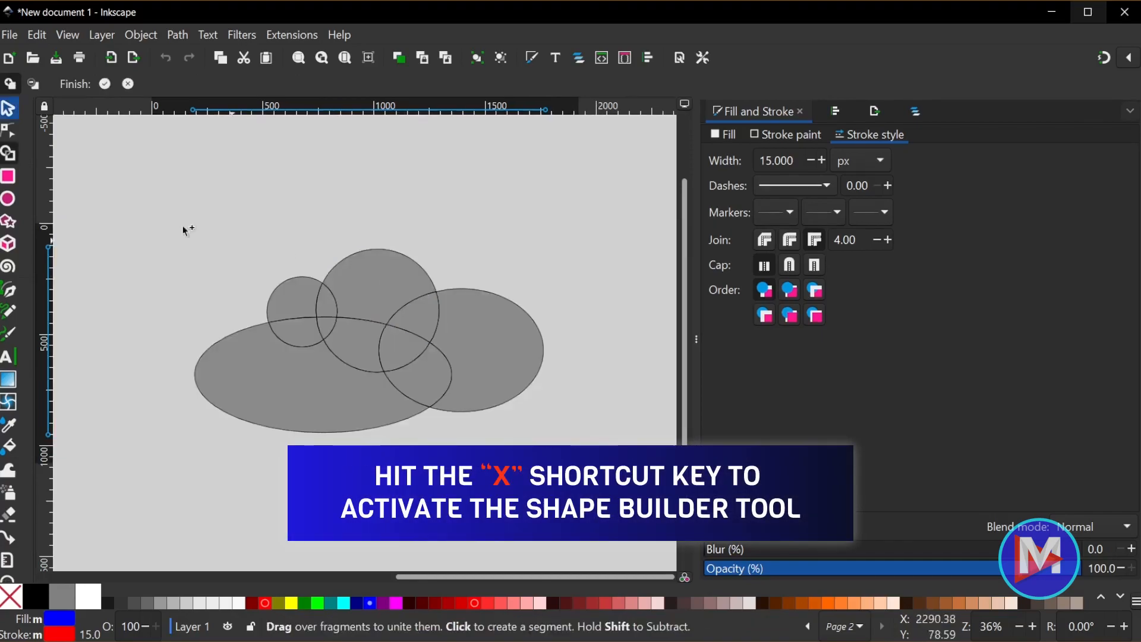
pyautogui.moveTo(10, 154)
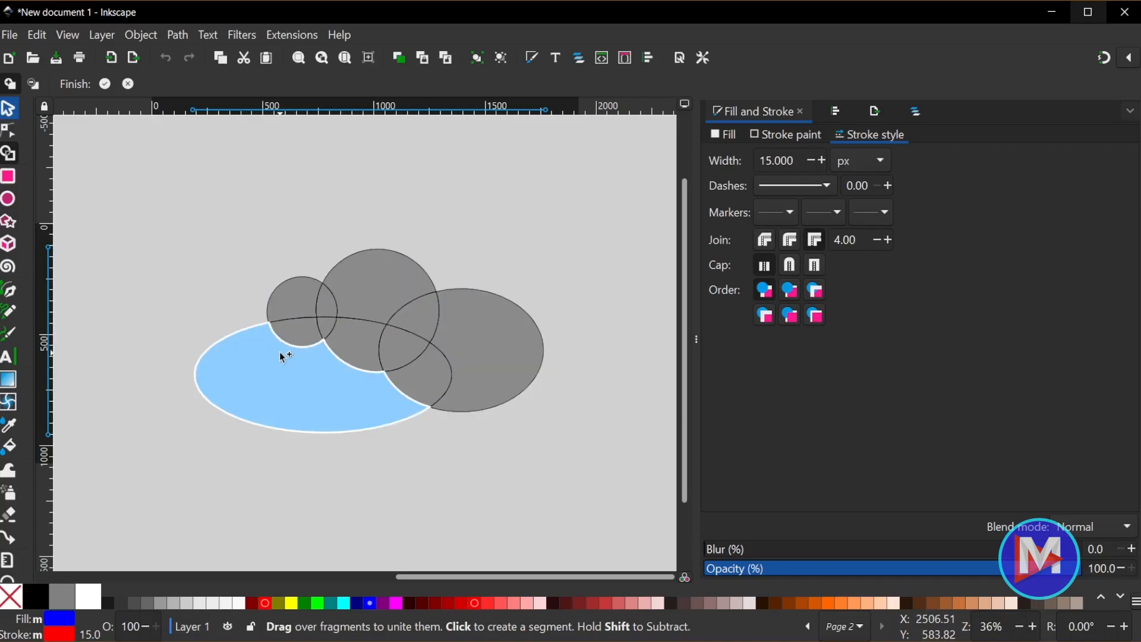
pyautogui.moveTo(286, 368)
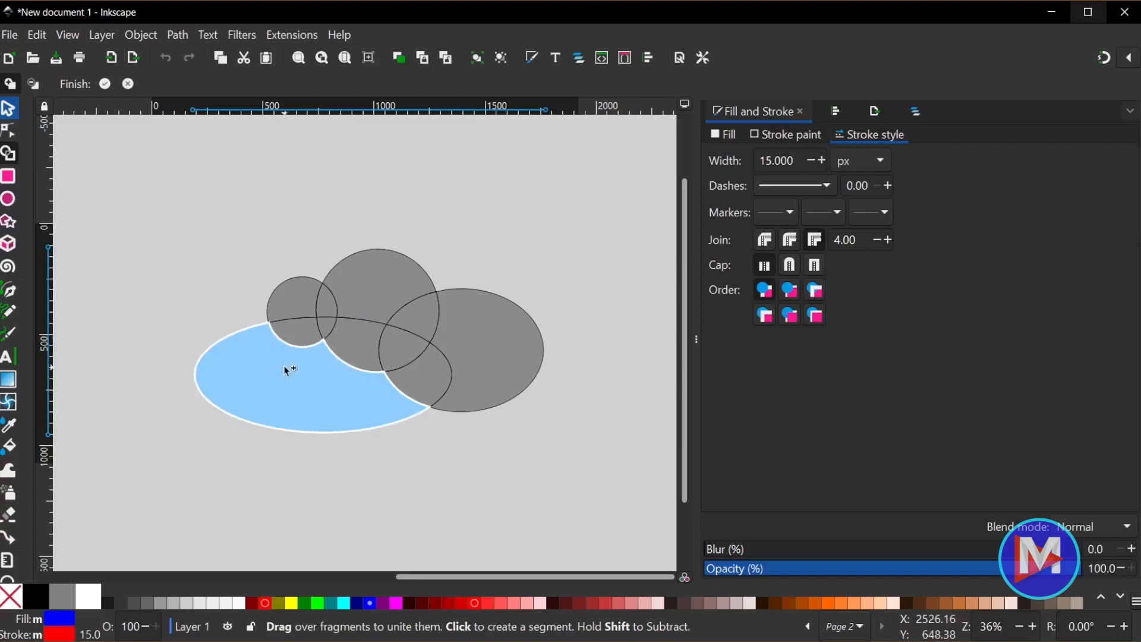
pyautogui.click(375, 288)
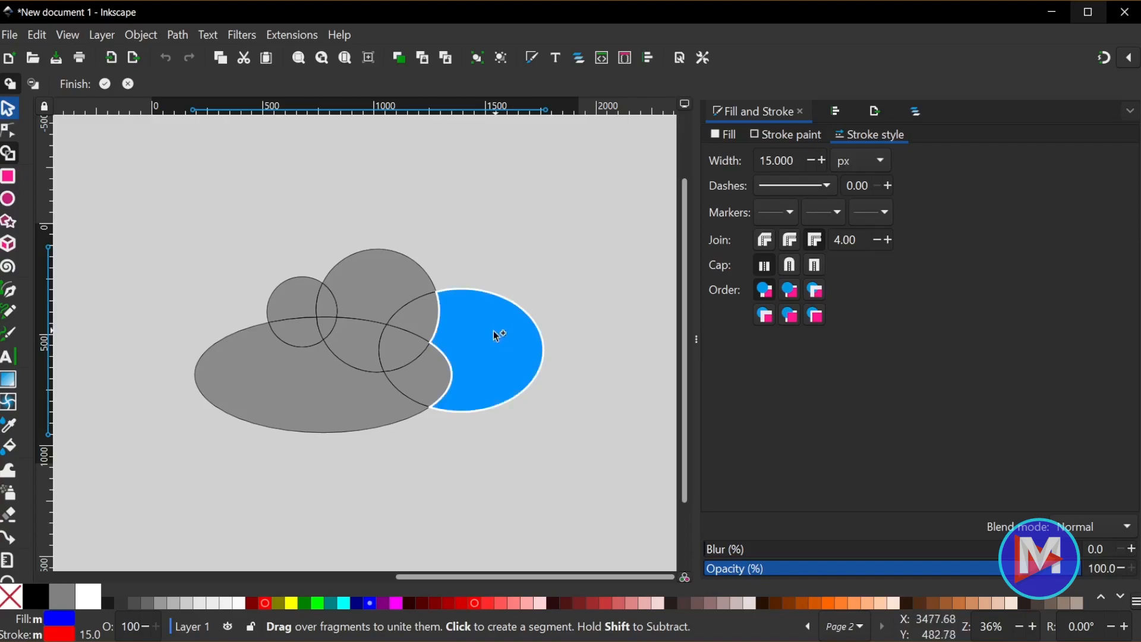
pyautogui.click(404, 386)
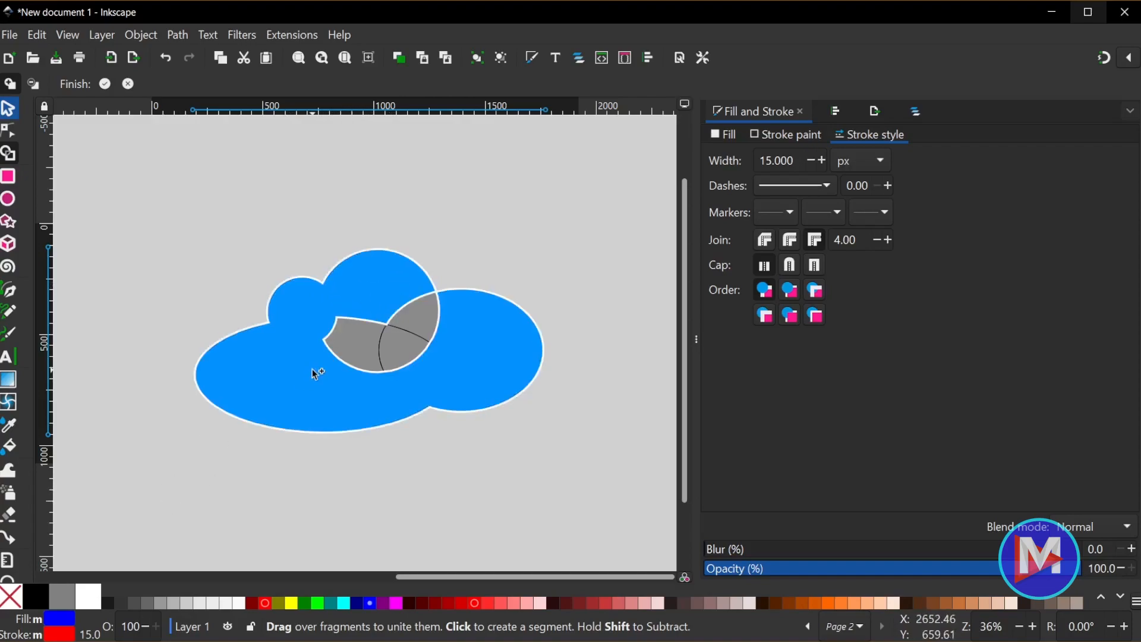
# Merge the remaining central fragments into one solid blue cloud path
pyautogui.click(349, 343)
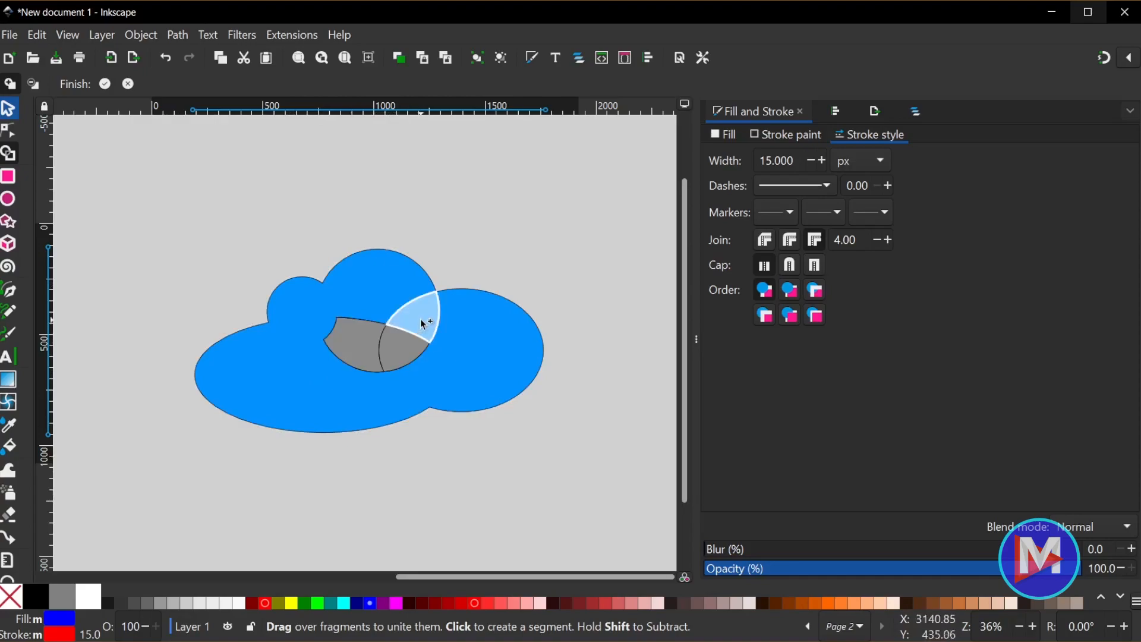
pyautogui.click(415, 320)
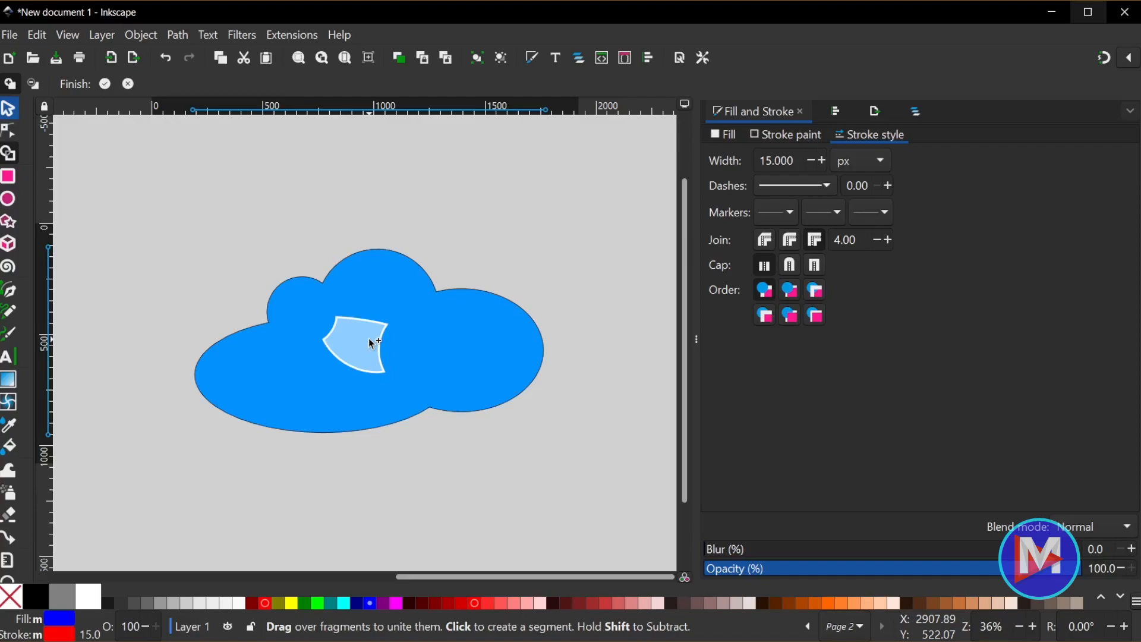
pyautogui.click(356, 346)
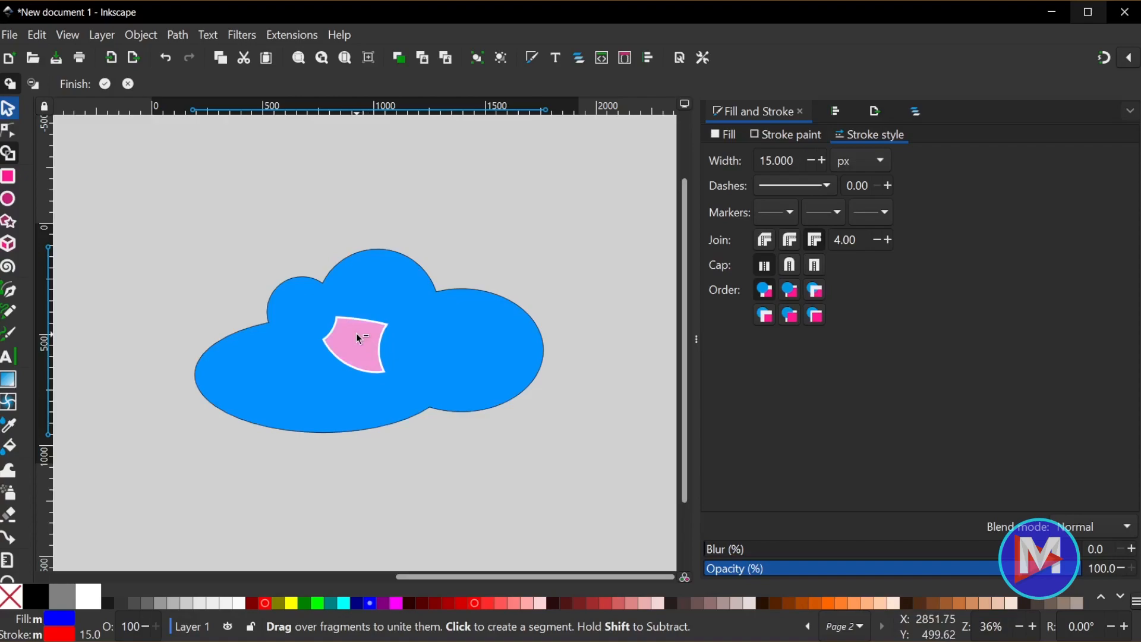
pyautogui.click(357, 337)
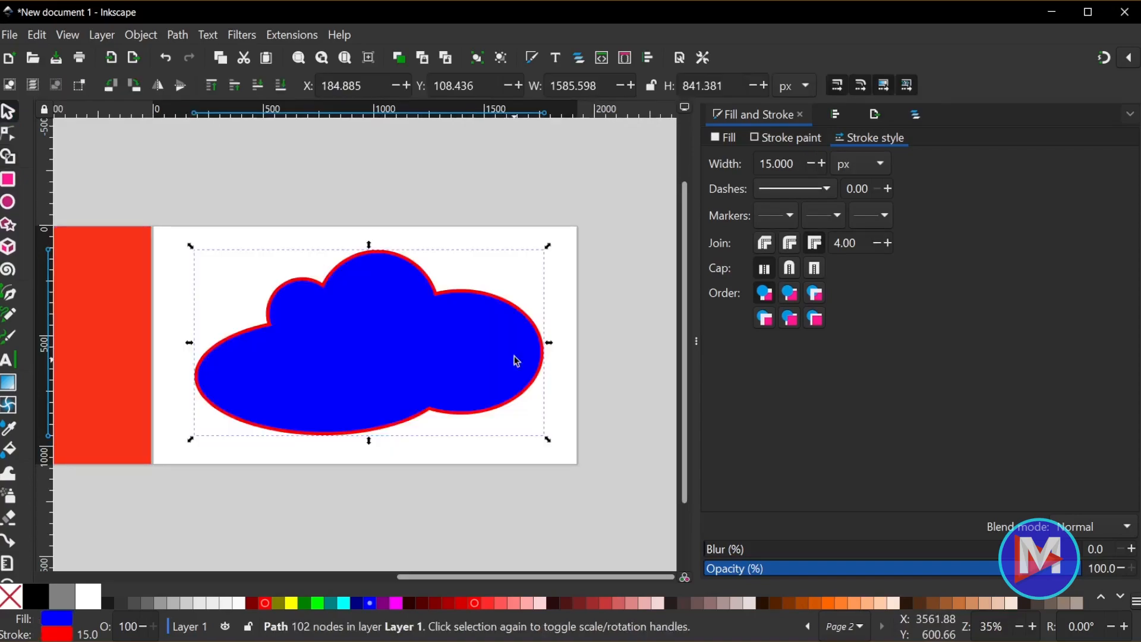
pyautogui.moveTo(290, 474)
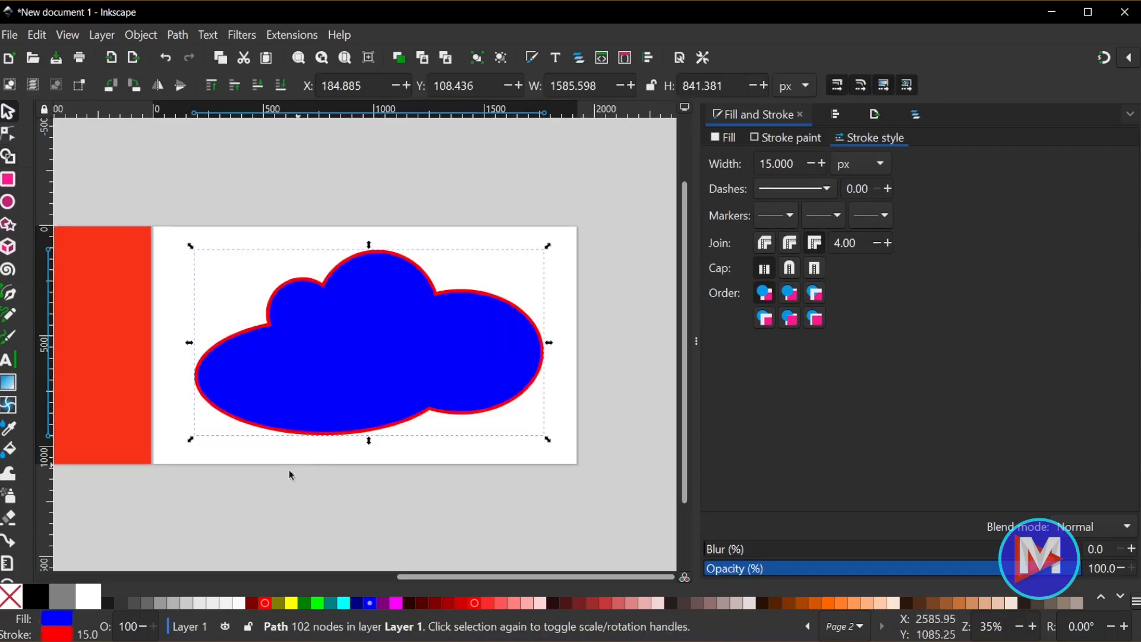
# Fill the cloud white and scale it down to a smaller size
pyautogui.click(107, 603)
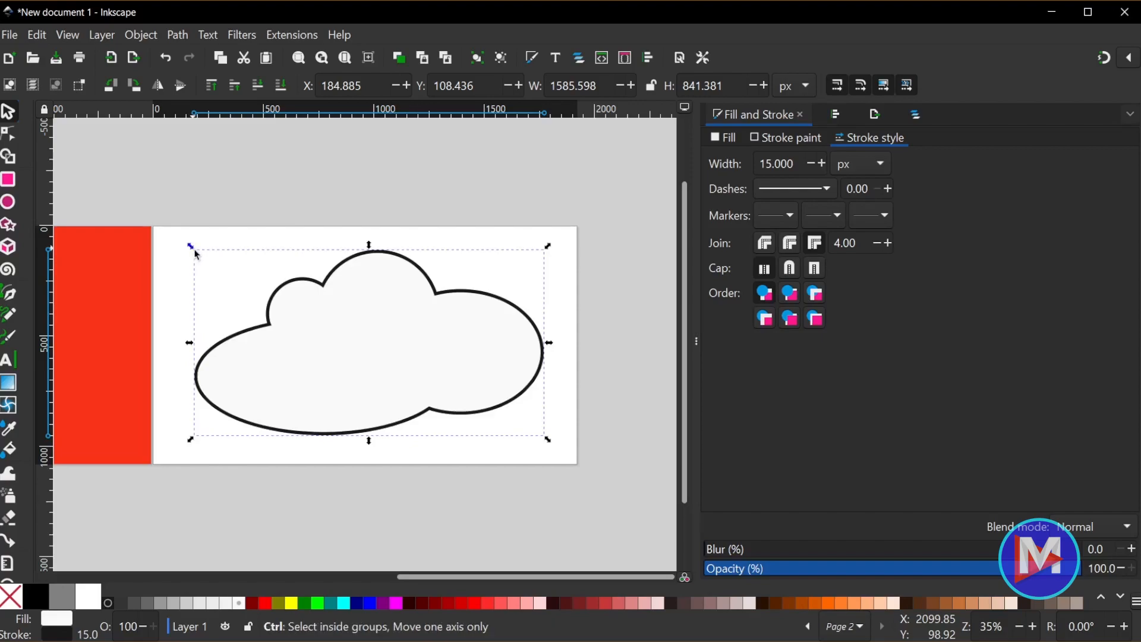
pyautogui.moveTo(191, 246); pyautogui.dragTo(248, 278)
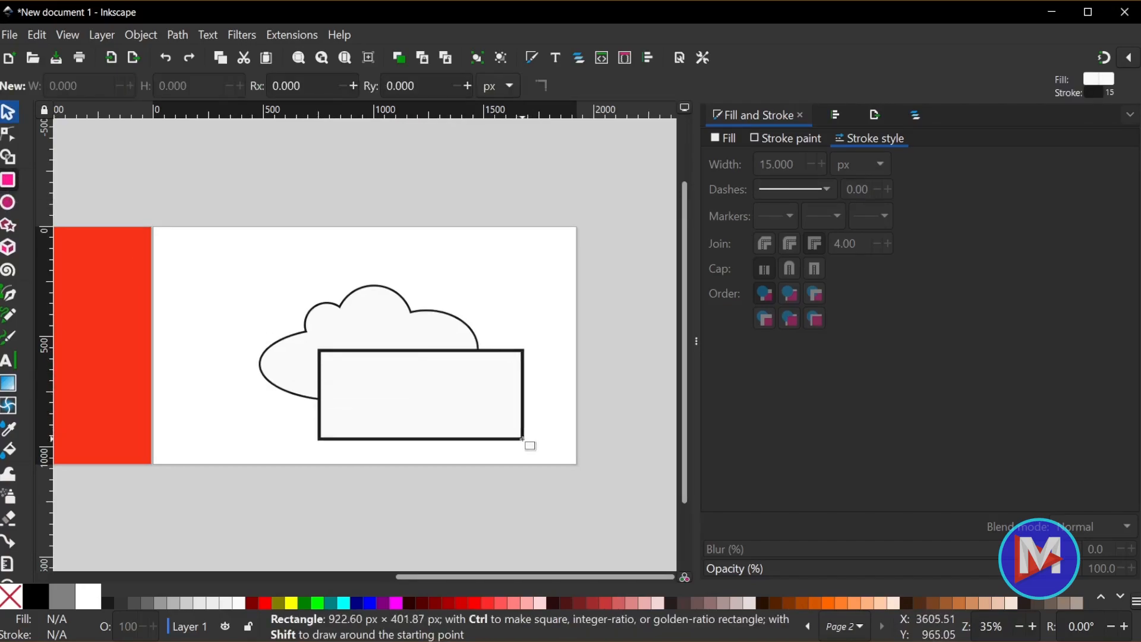
# Fill the new rectangle over the cloud's lower part with magenta
pyautogui.click(396, 602)
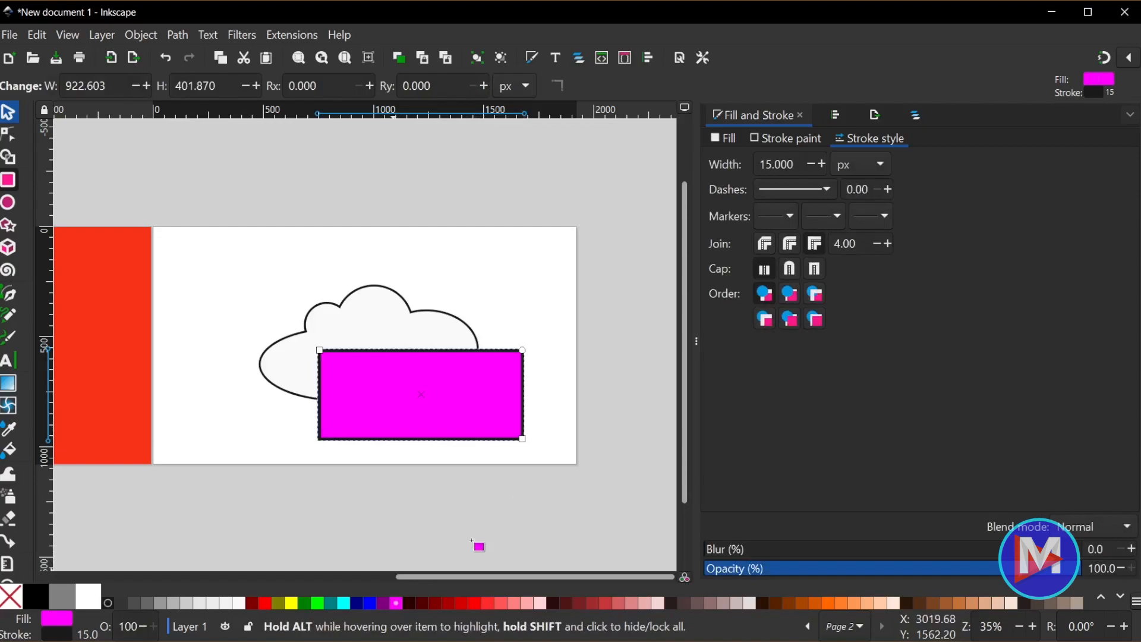
pyautogui.moveTo(404, 418)
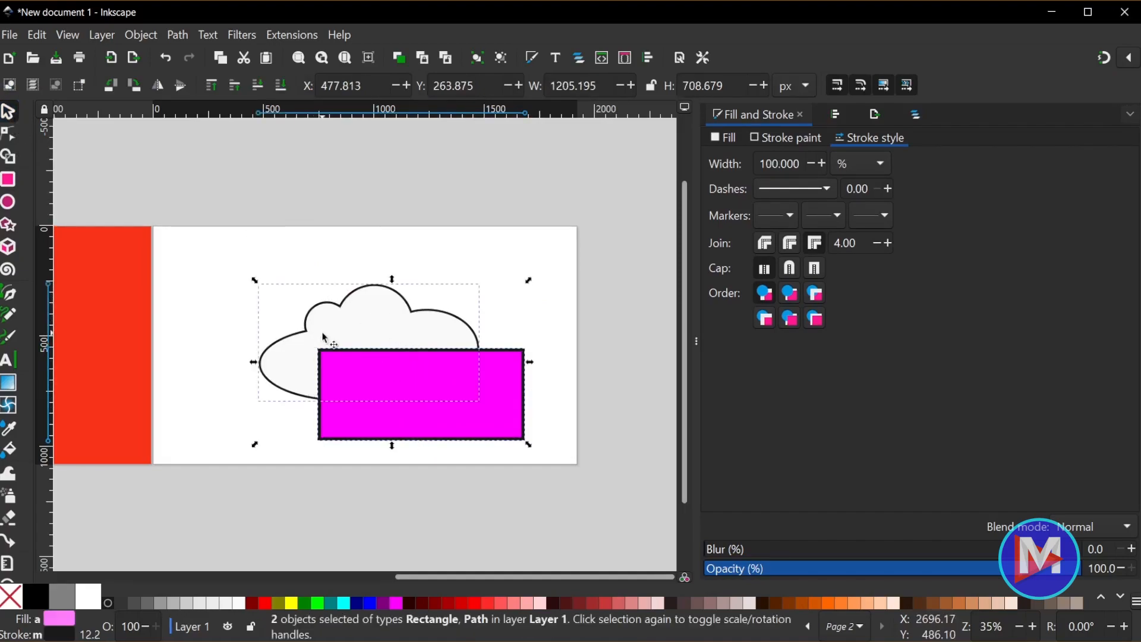
pyautogui.moveTo(398, 318)
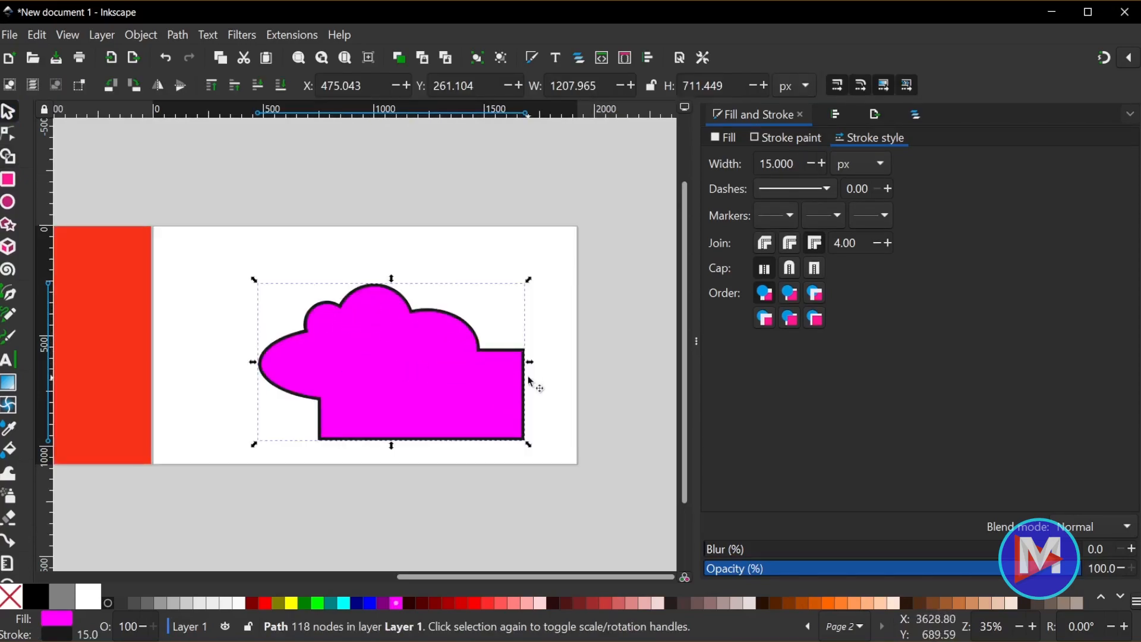
pyautogui.moveTo(499, 429)
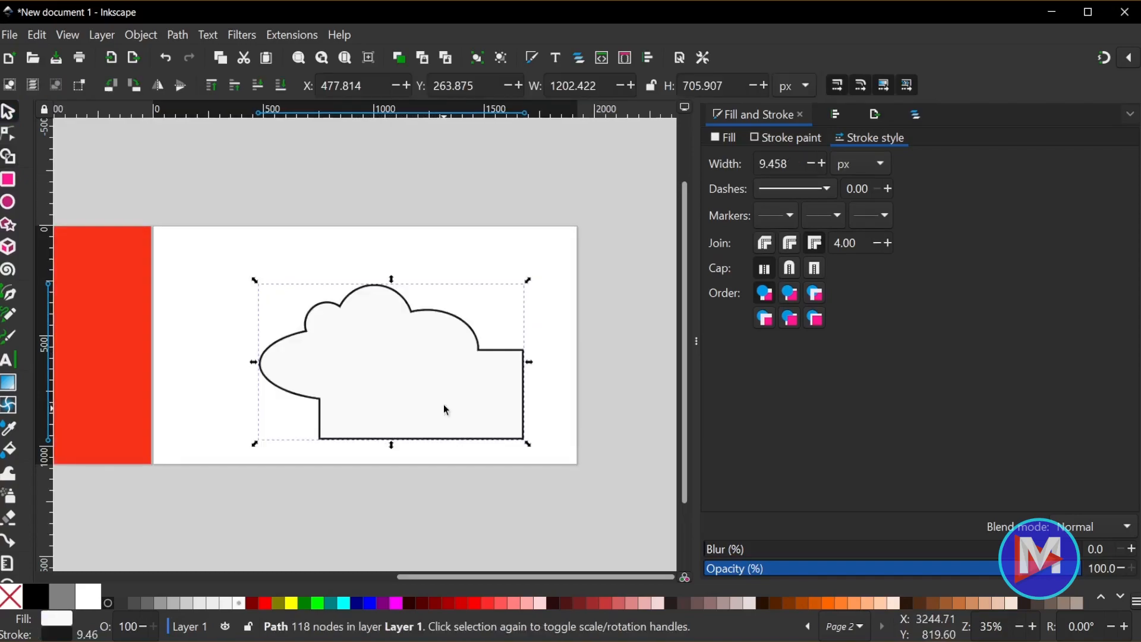
pyautogui.moveTo(292, 429)
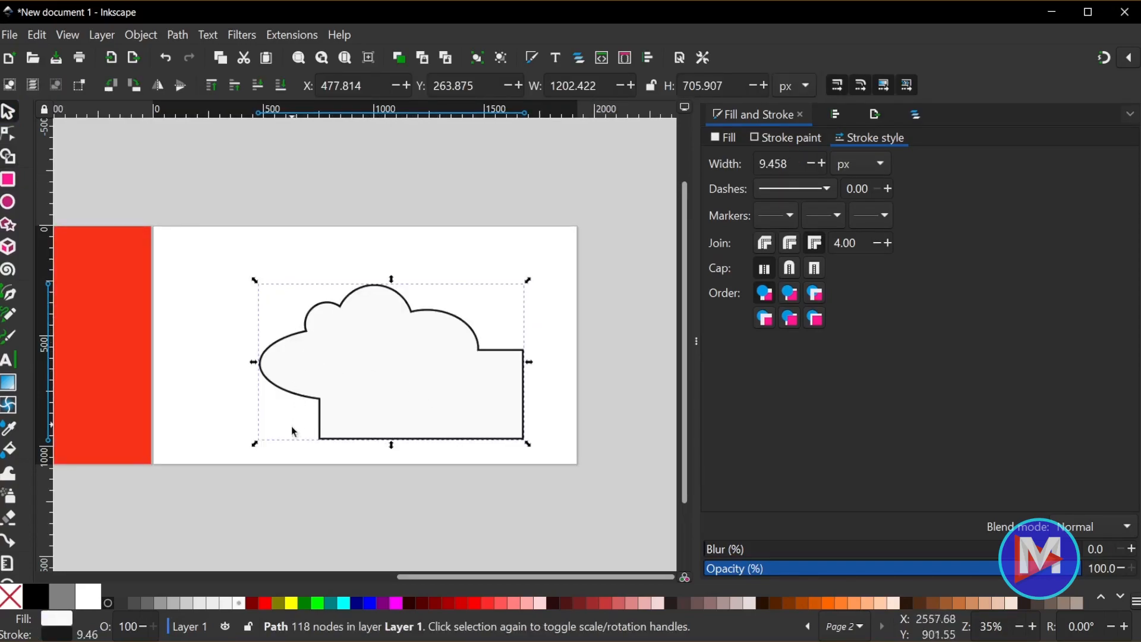
pyautogui.moveTo(338, 464)
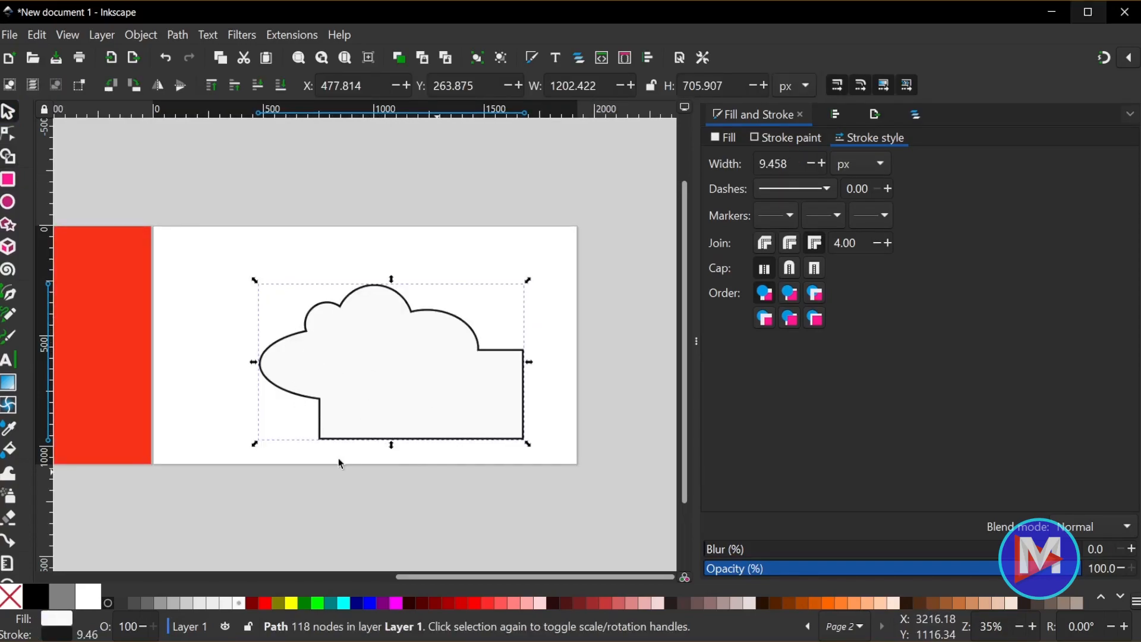